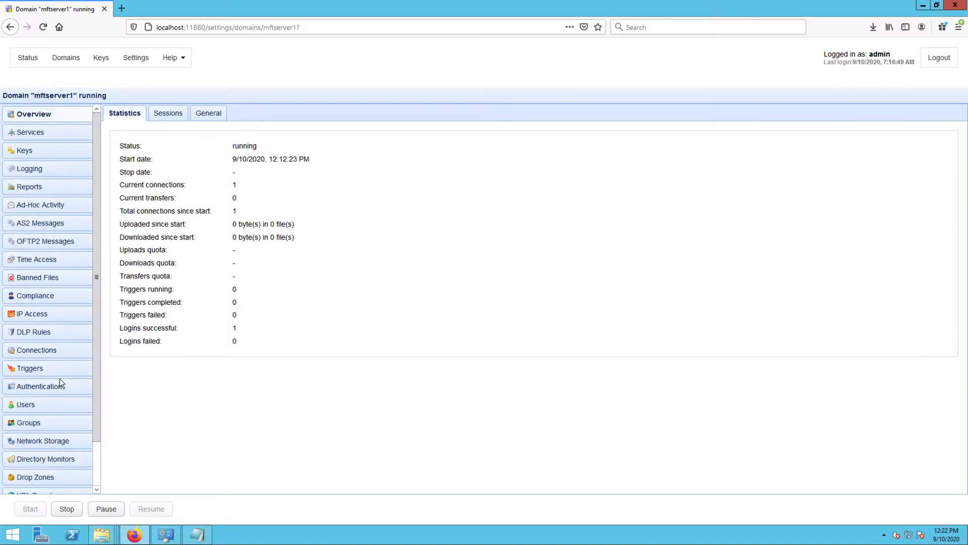
- Show the domain's Trading Partners list with agent1, tp-local and tp-s3
scroll("down", 3)
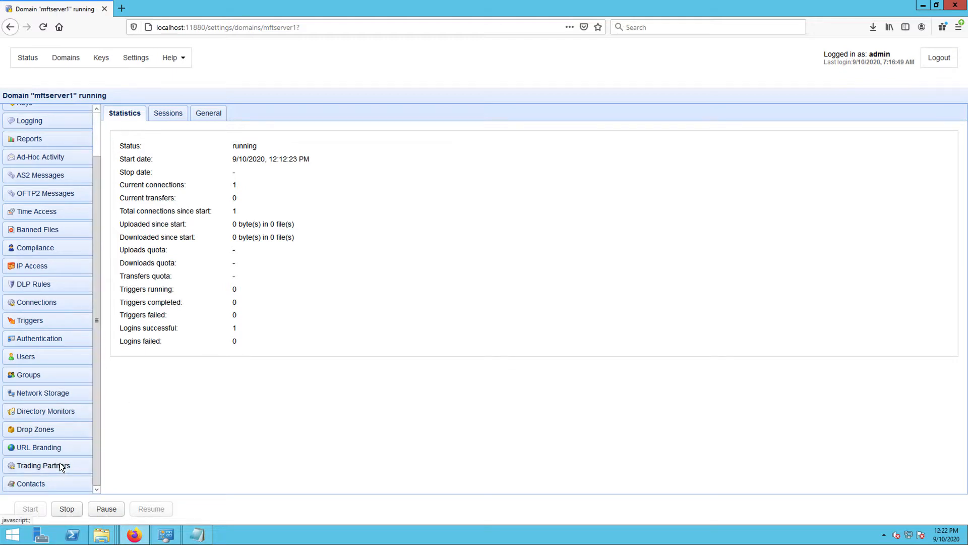
left_click(46, 465)
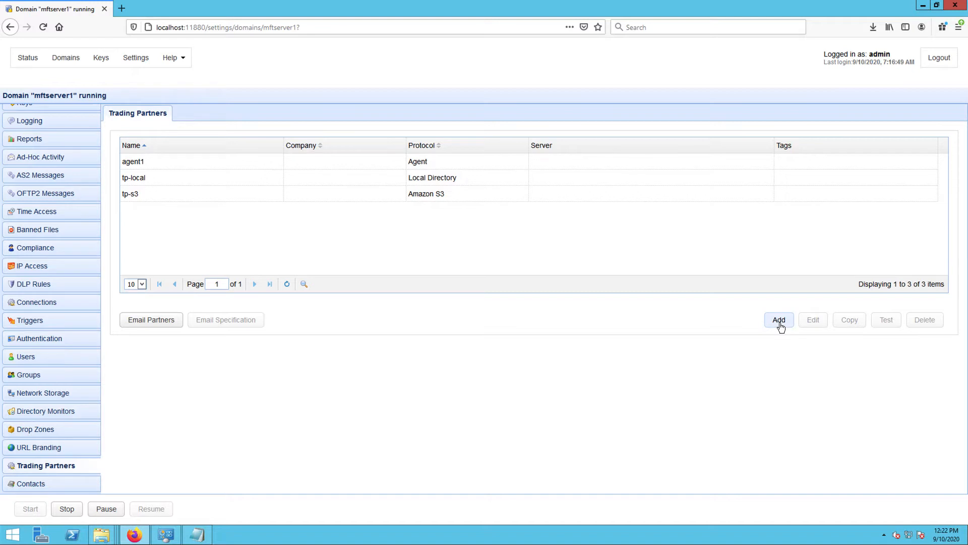
- Begin a new trading partner and choose FTPS explicit as its protocol
left_click(778, 320)
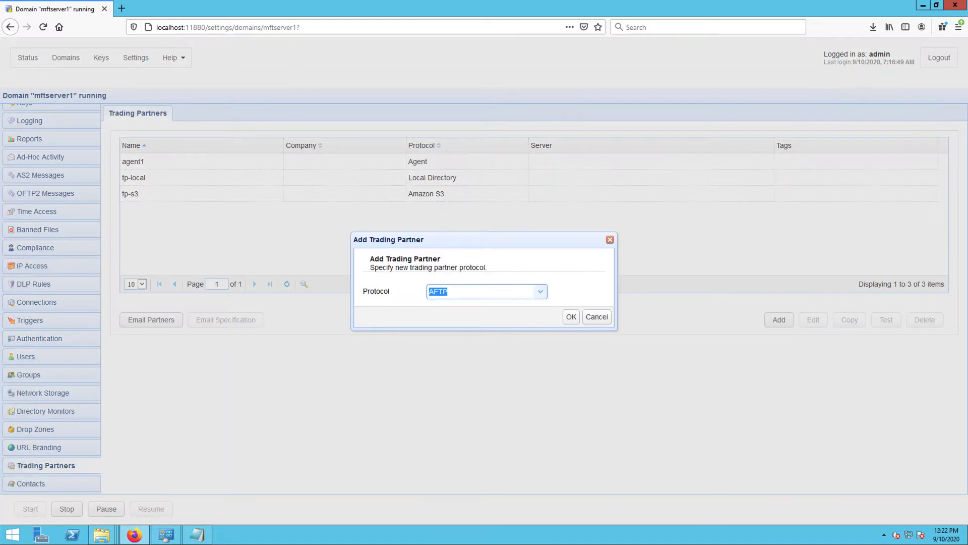
left_click(539, 291)
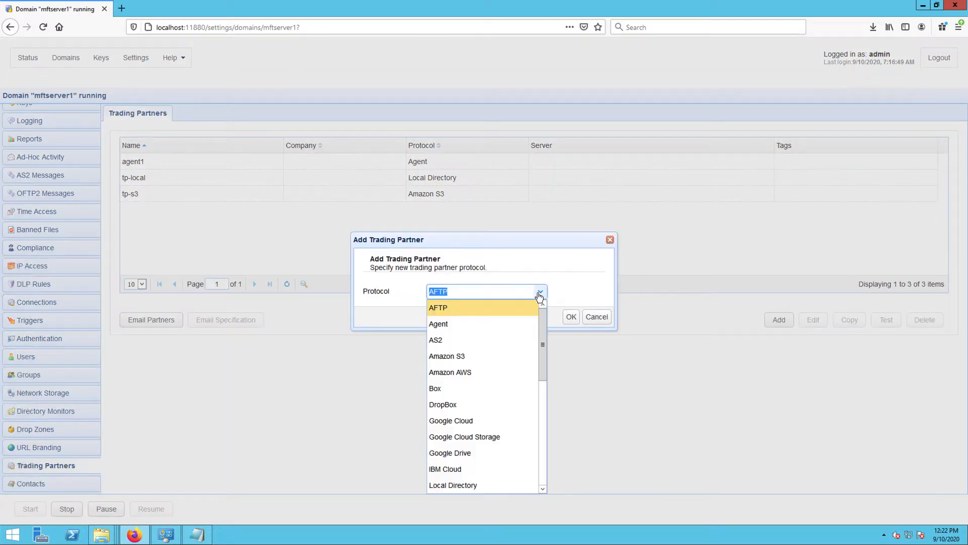
scroll("down", 3)
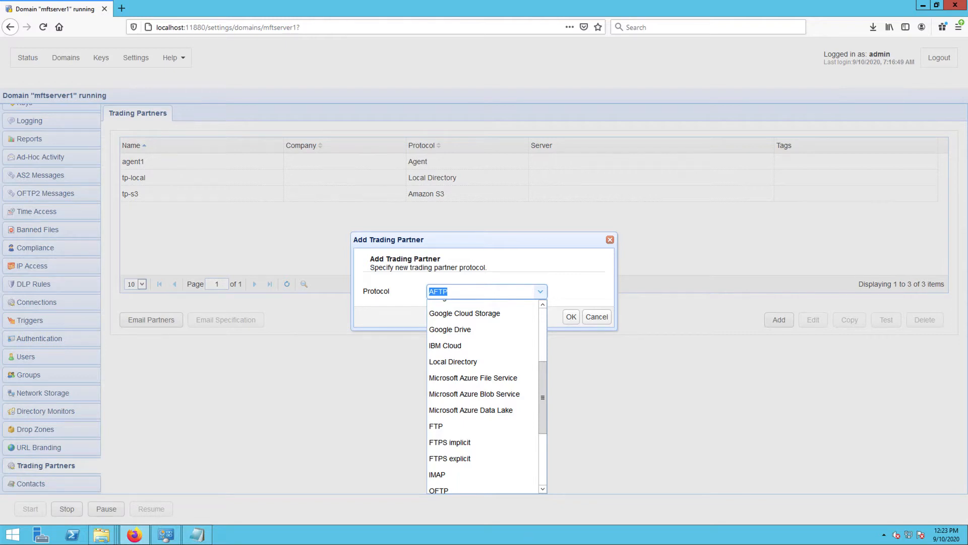
left_click(450, 458)
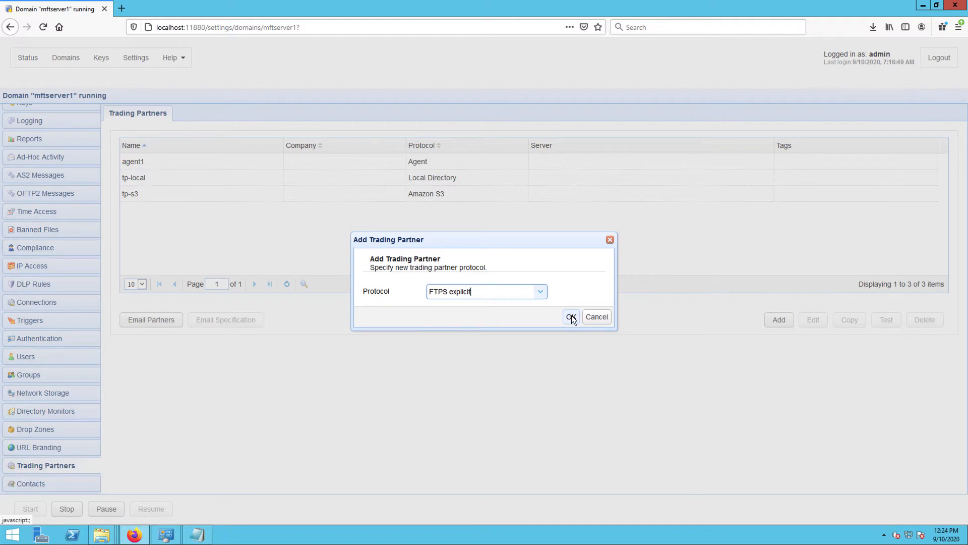
- Enter partner name tp-ftp, host 172.31.12.181 and username user1 with its password
left_click(570, 315)
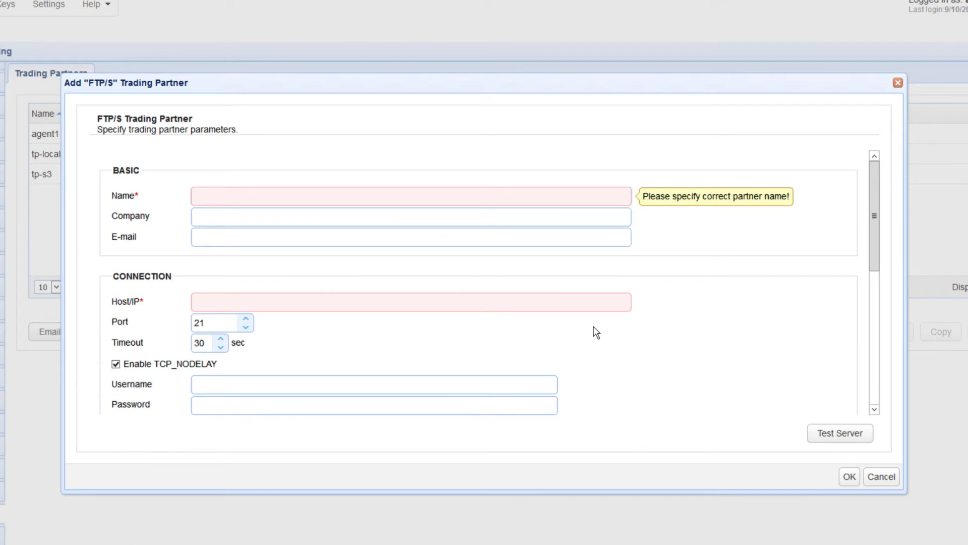
type("tp-ftp")
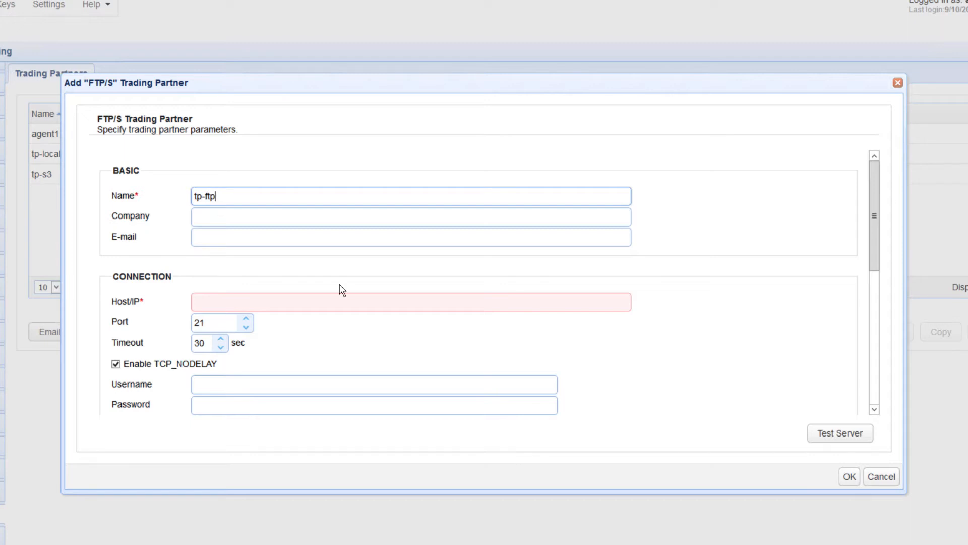
left_click(410, 302)
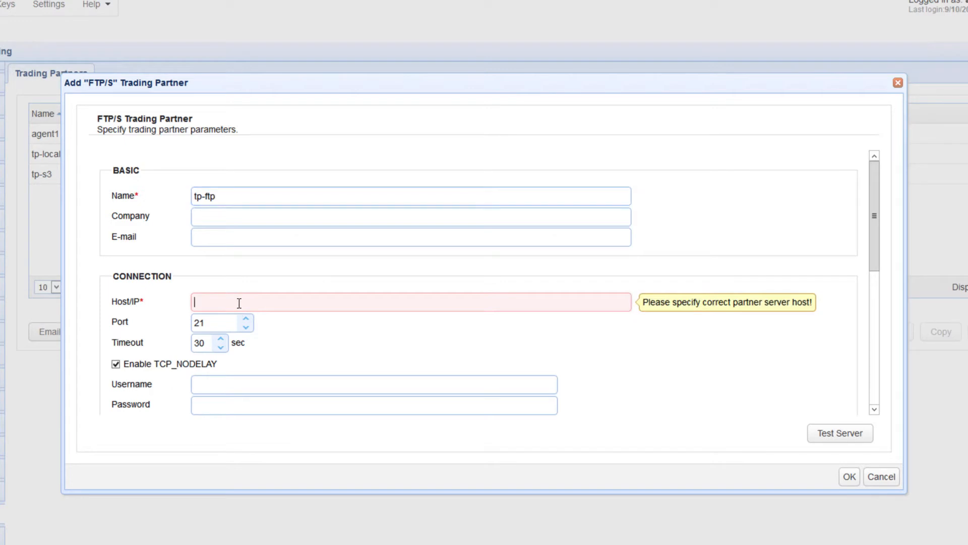
type("1")
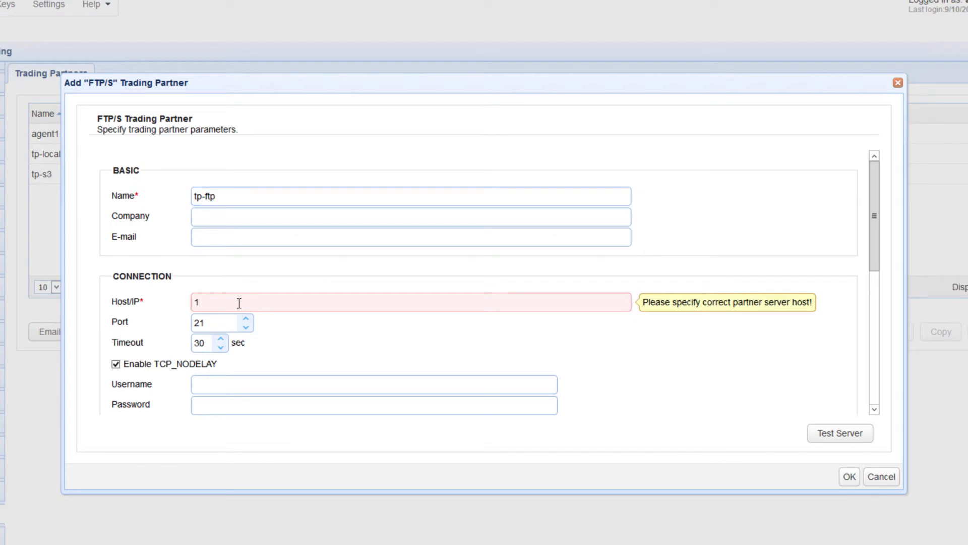
type("172.31.12.1")
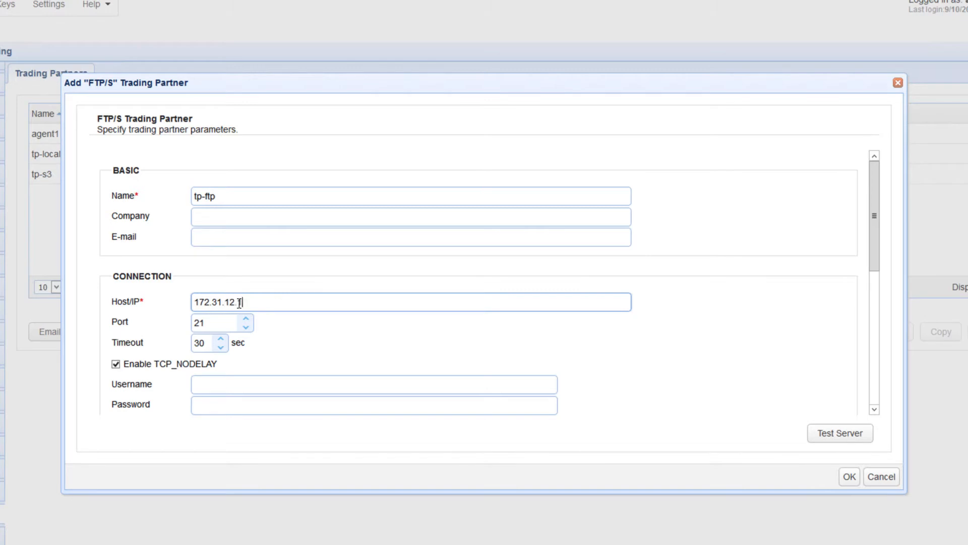
type("81")
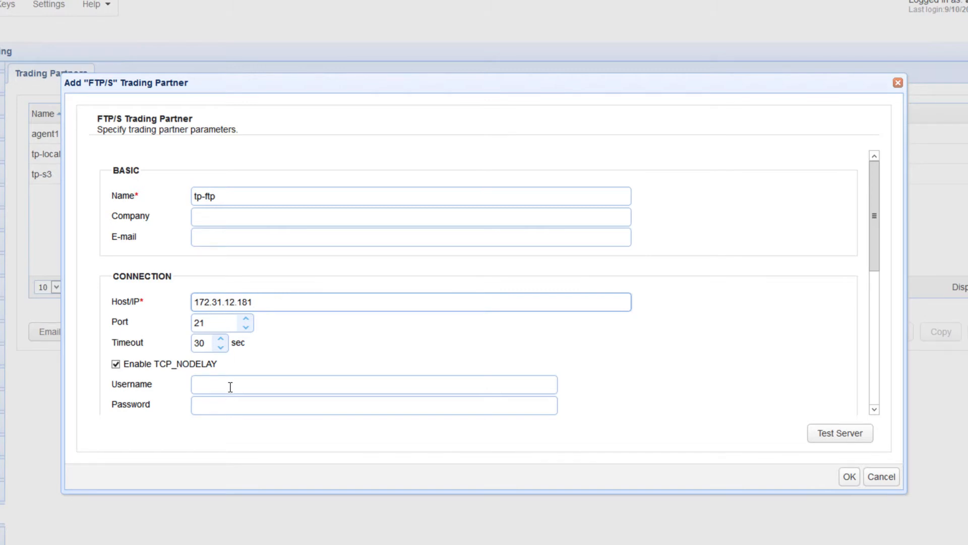
type("u")
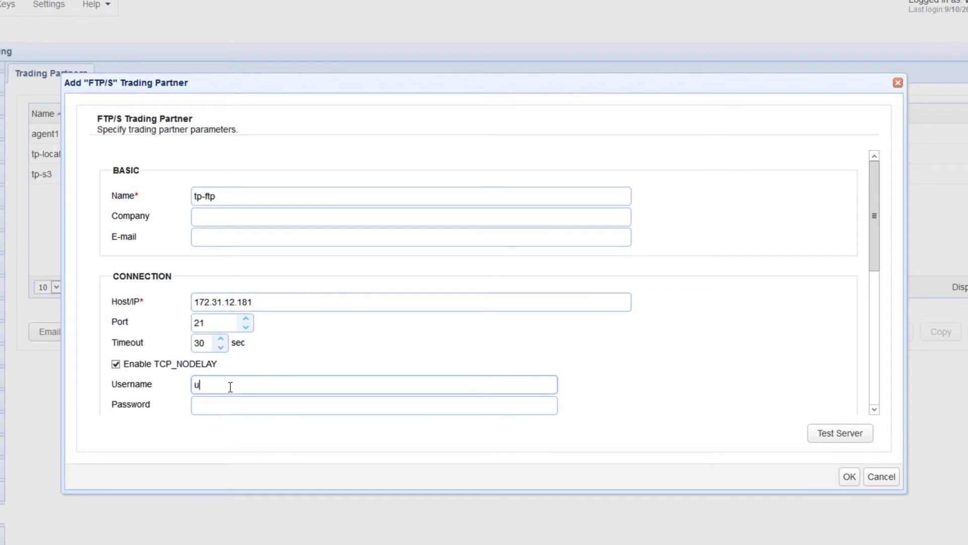
type("ser1")
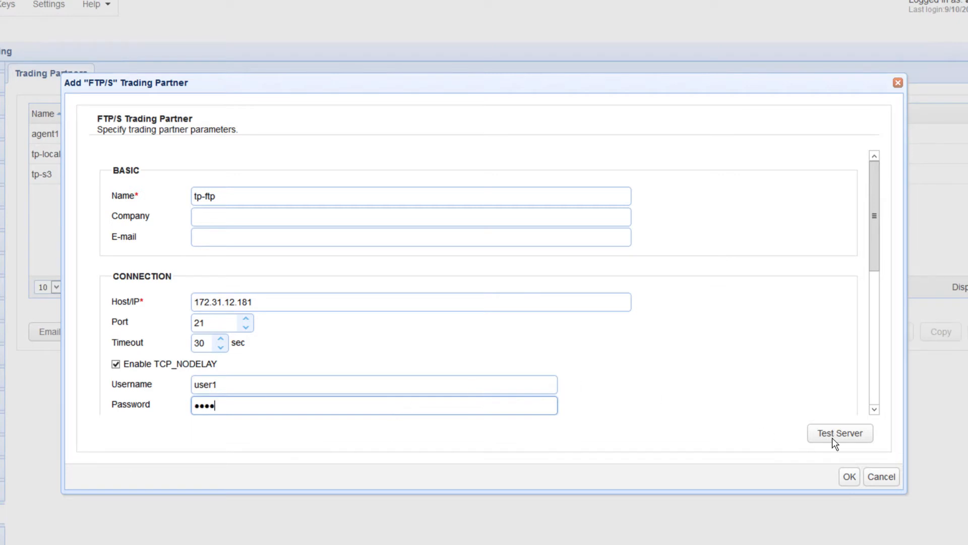
- Run Test Server on tp-ftp and acknowledge the passed connection test
left_click(839, 432)
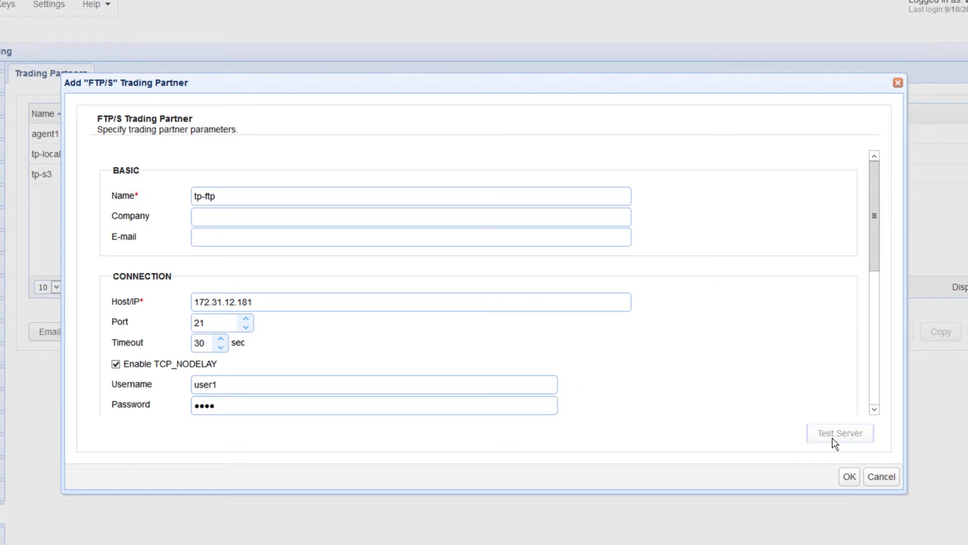
left_click(839, 433)
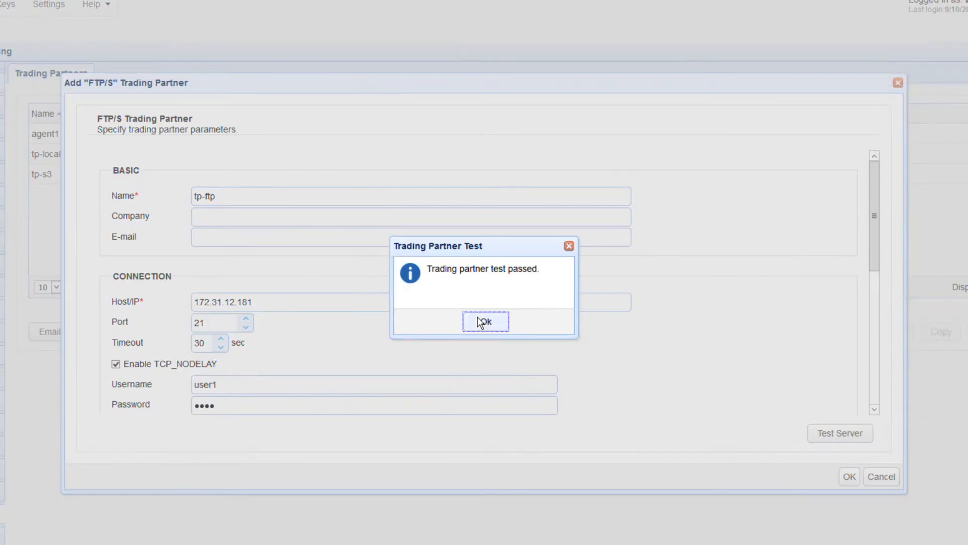
left_click(485, 320)
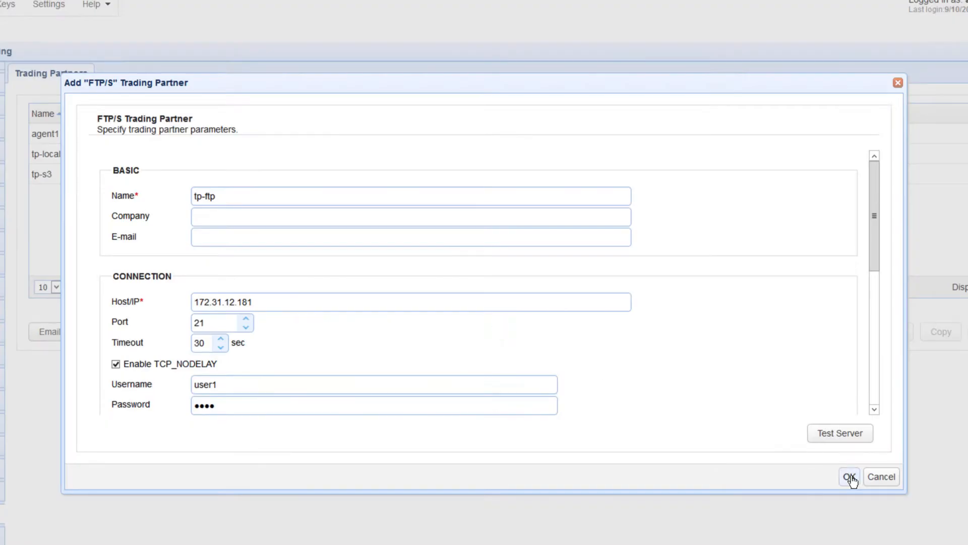
- Save tp-ftp so it is listed as FTPS explicit at 172.31.12.181:21, then select tp-s3
left_click(850, 476)
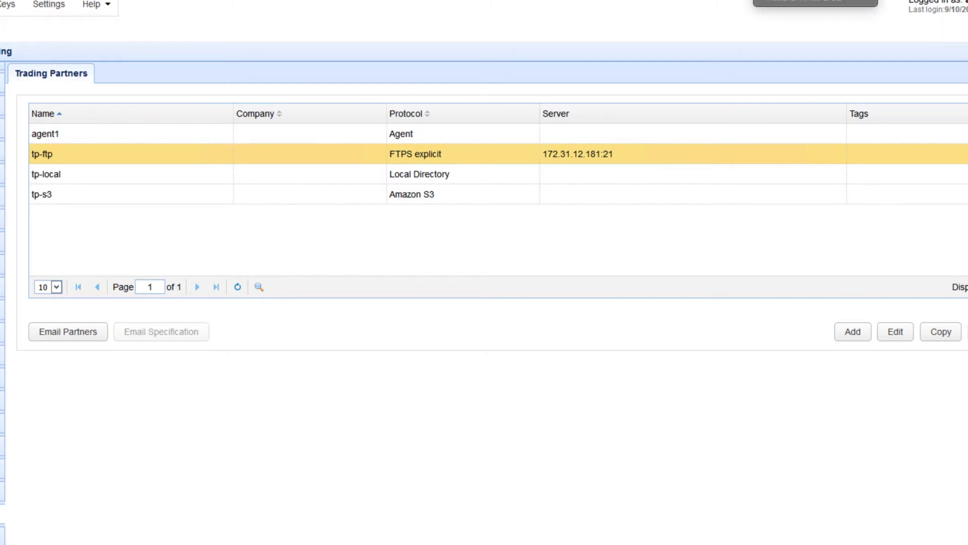
left_click(411, 194)
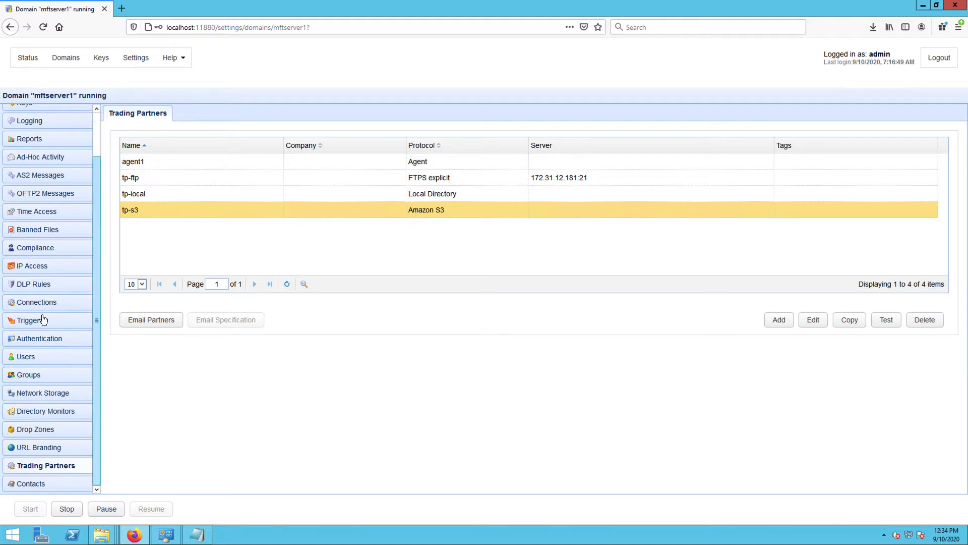
- Go to the Triggers page and begin adding a new trigger at the template choice
left_click(32, 320)
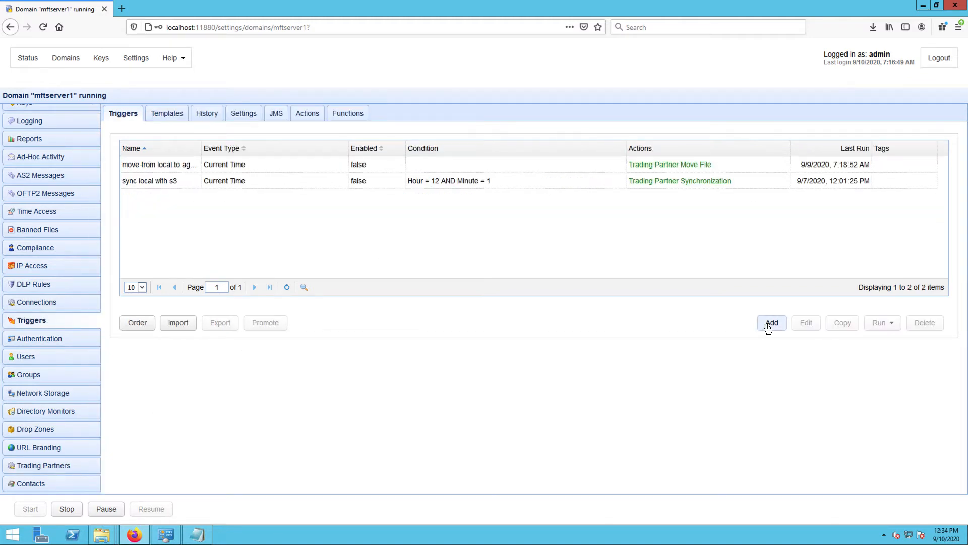
left_click(771, 322)
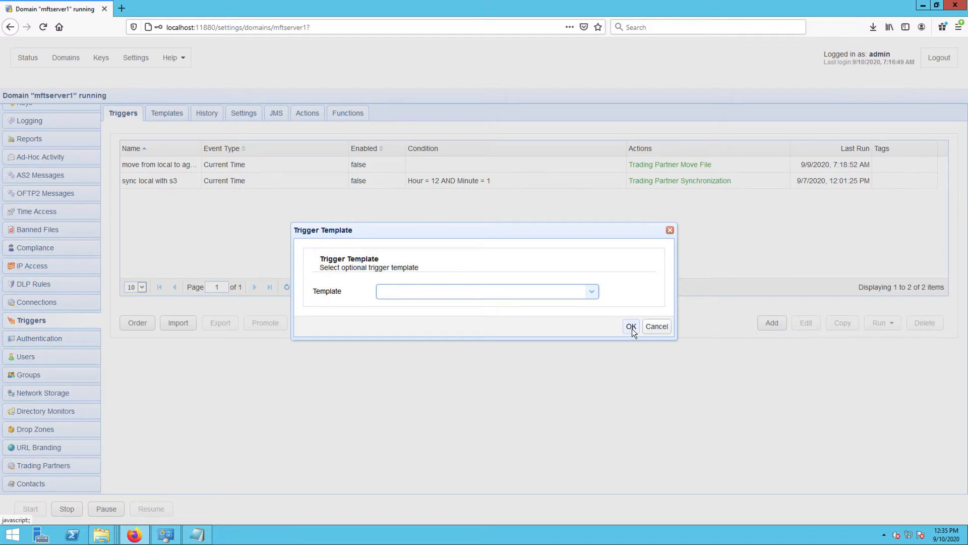
- Skip the template, name the trigger 'sync remote FTP to S3' with event type Current Time
left_click(631, 326)
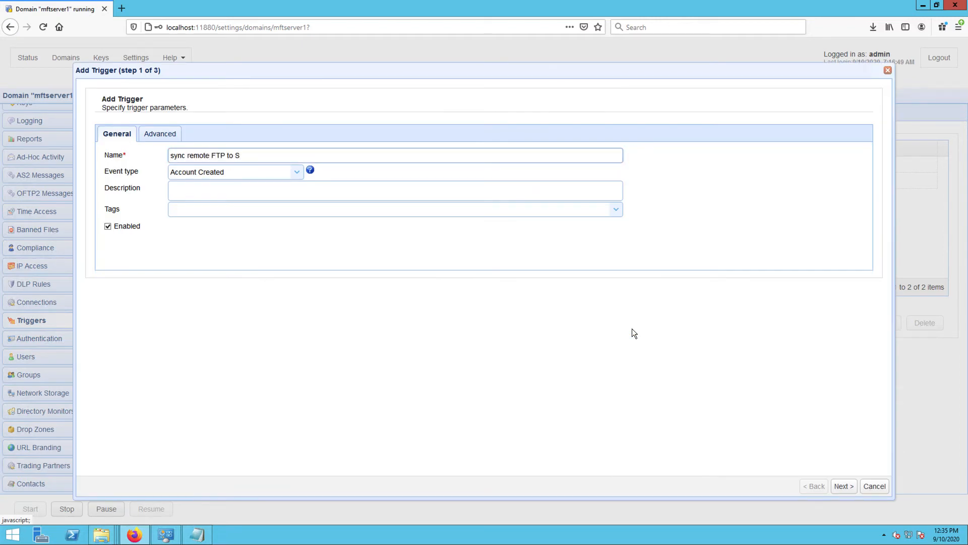
type("3")
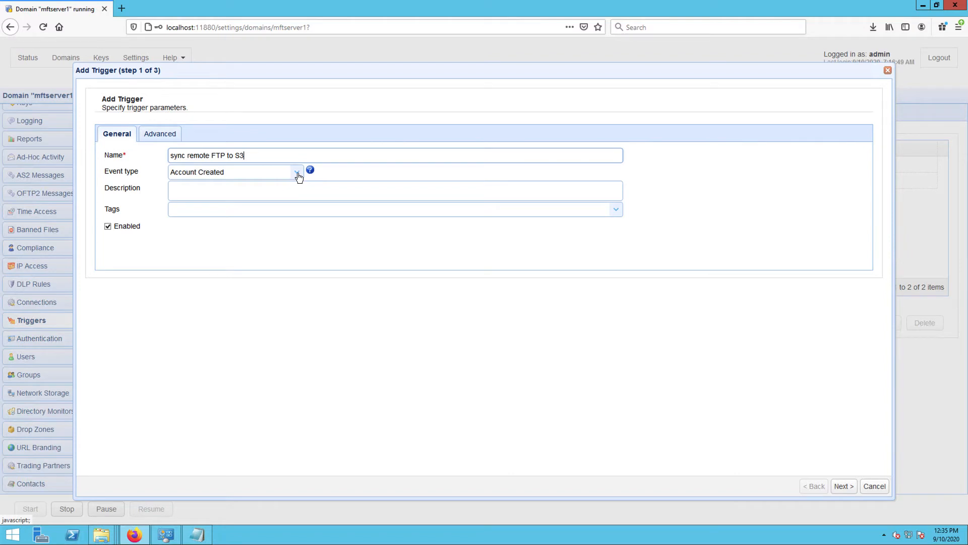
left_click(297, 172)
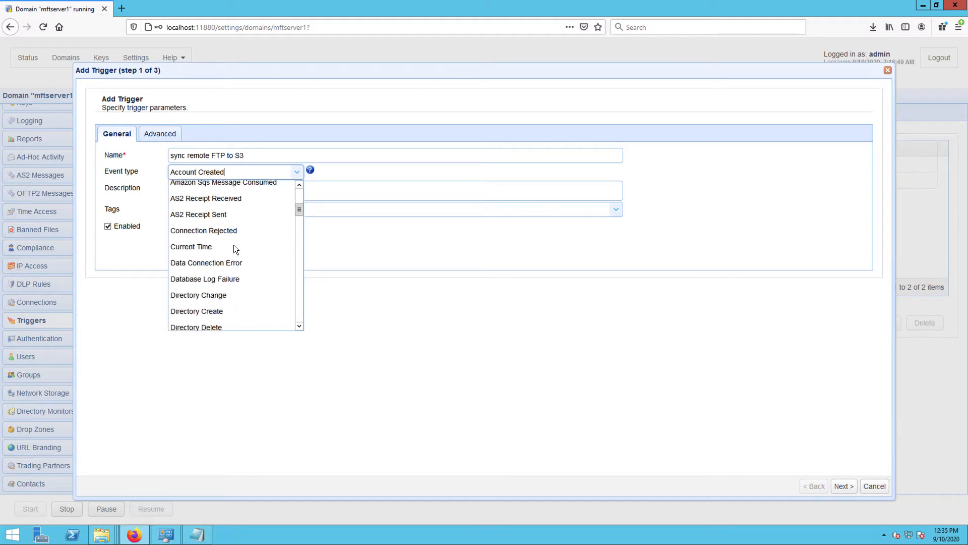
left_click(192, 246)
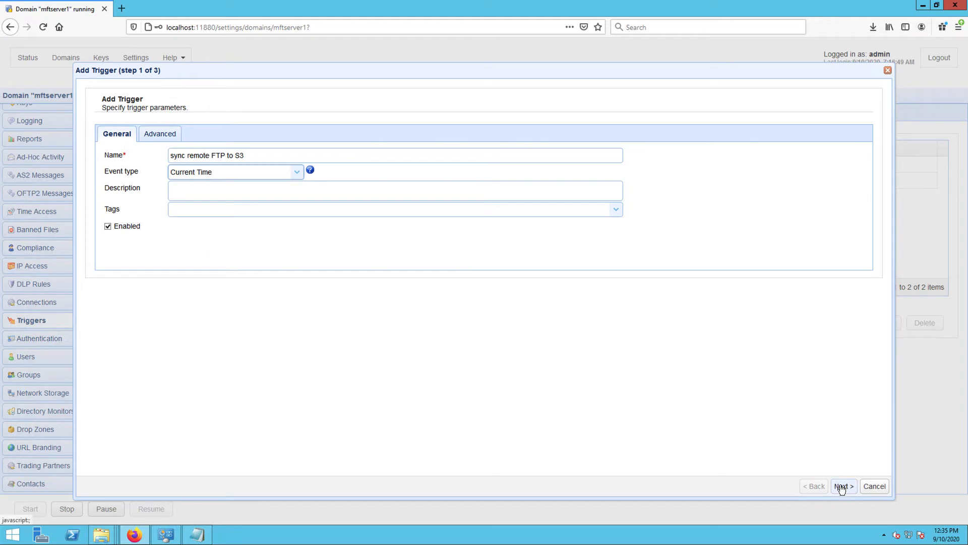
- Build the condition Hour = 12 and add a second rule on Minute
left_click(843, 486)
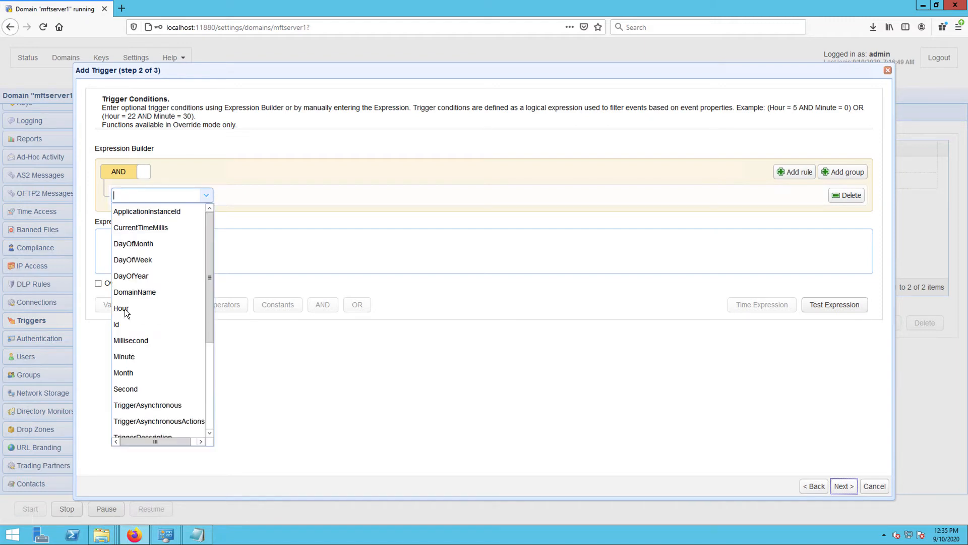
left_click(121, 309)
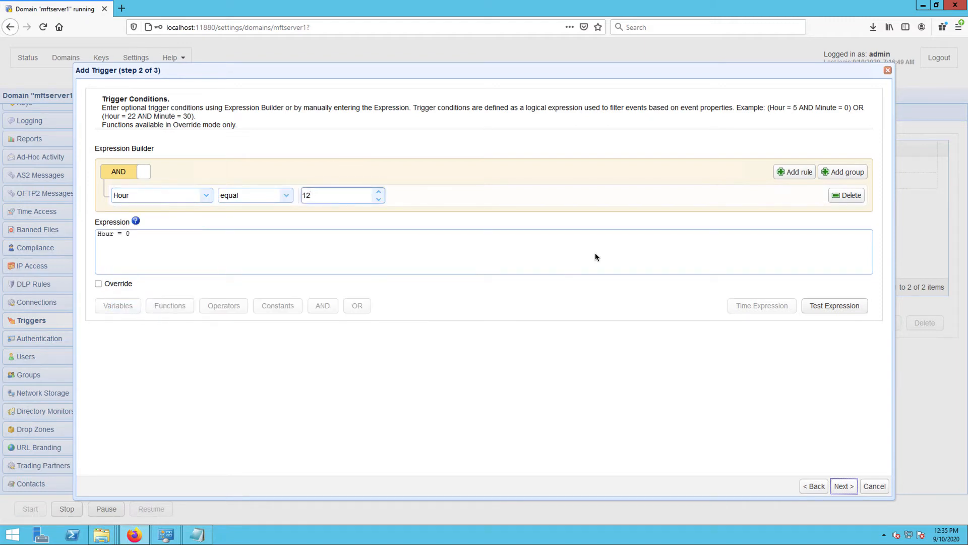
left_click(795, 172)
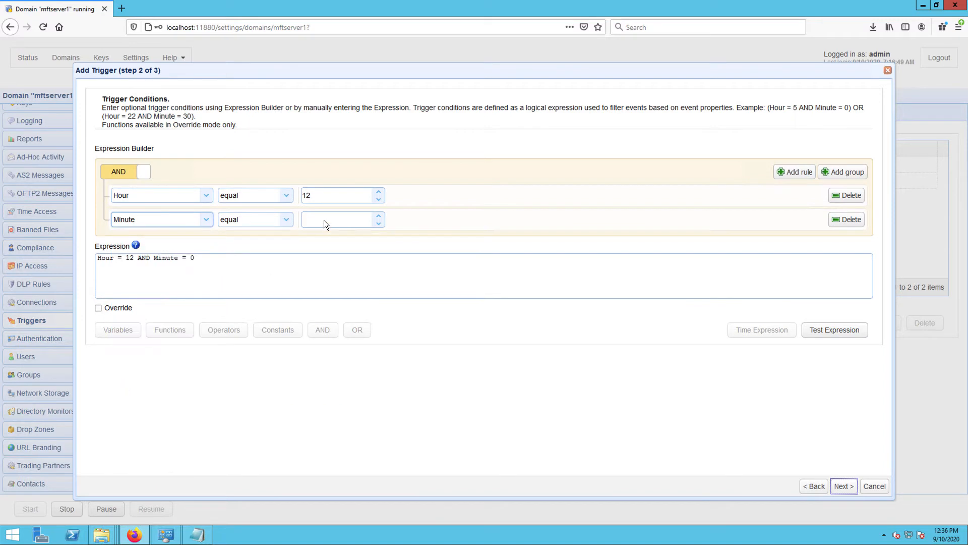
- Finish Minute = 45, then add a Trading Partner Synchronization action to the trigger
type("45")
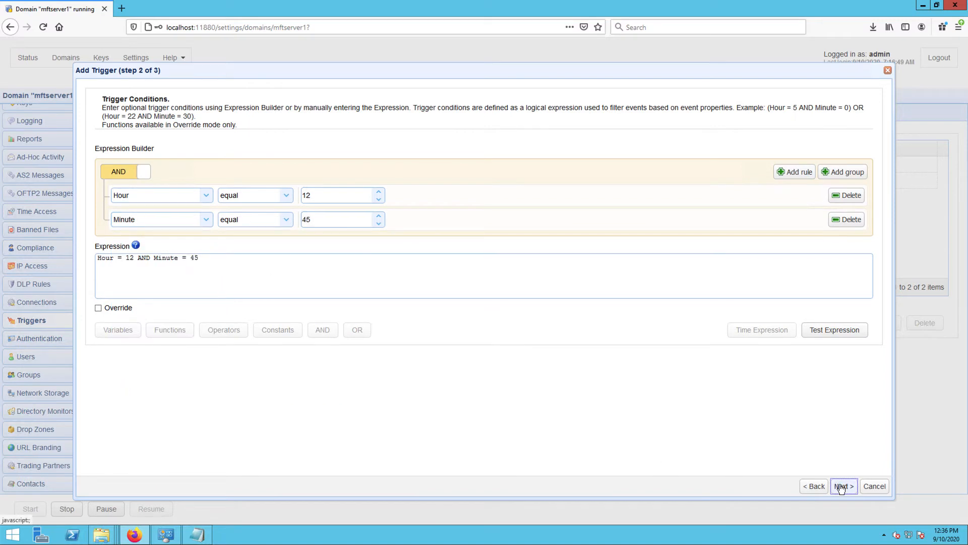
left_click(843, 486)
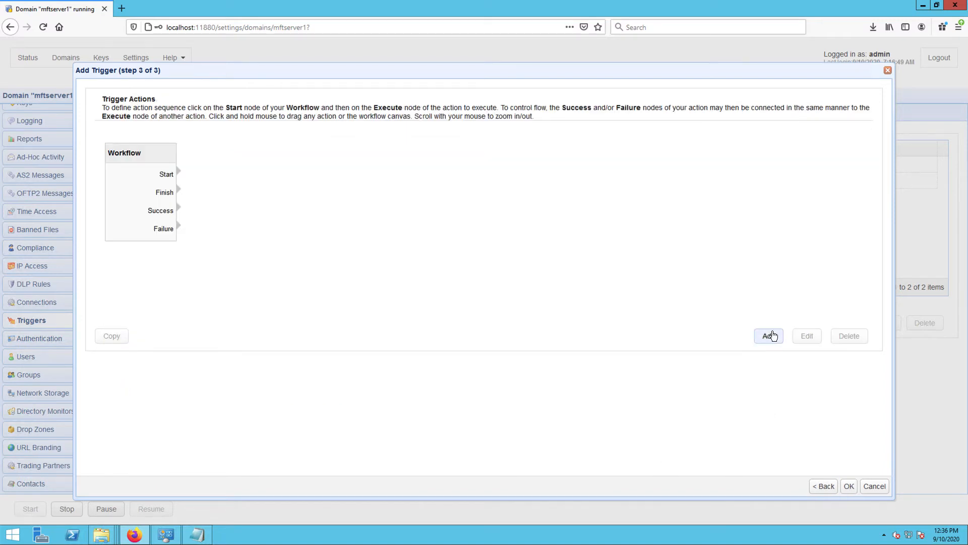
left_click(768, 335)
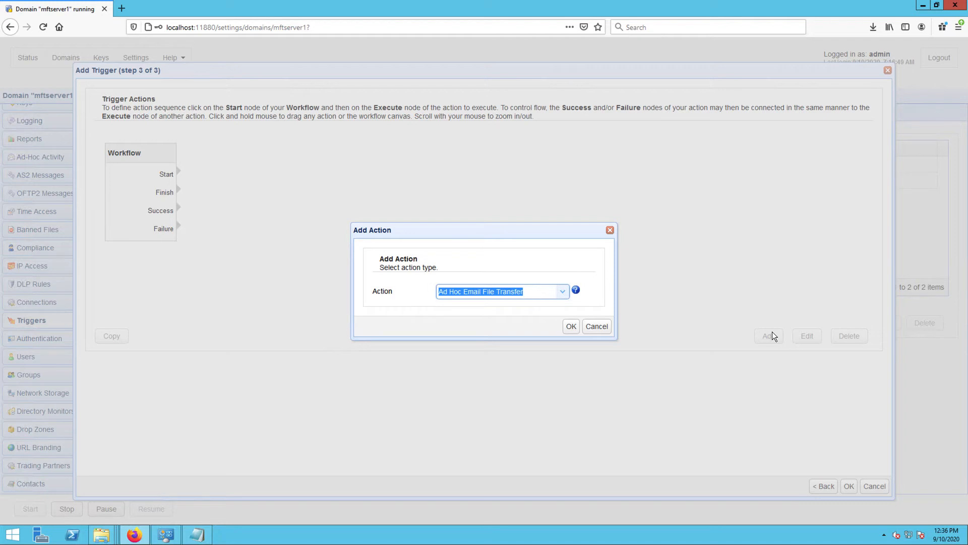
type("sync")
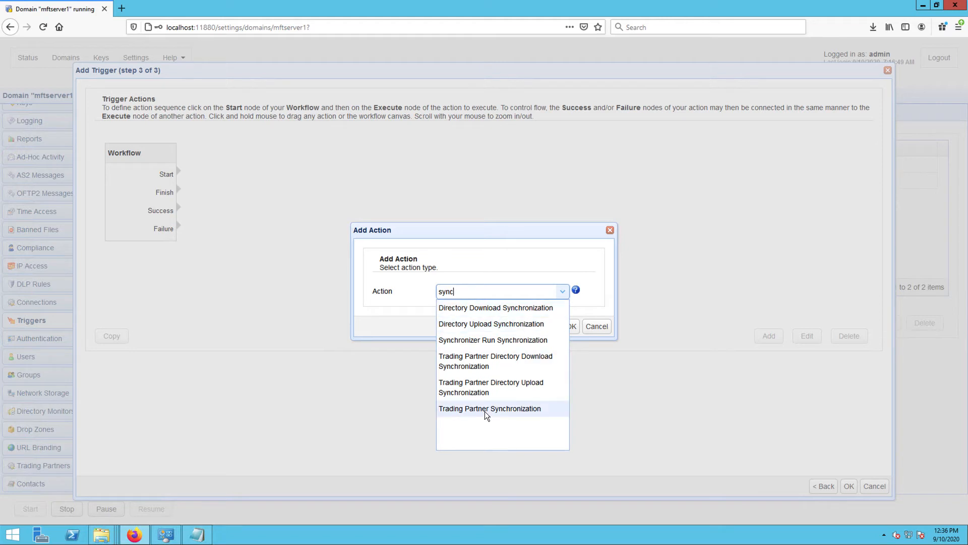
left_click(491, 409)
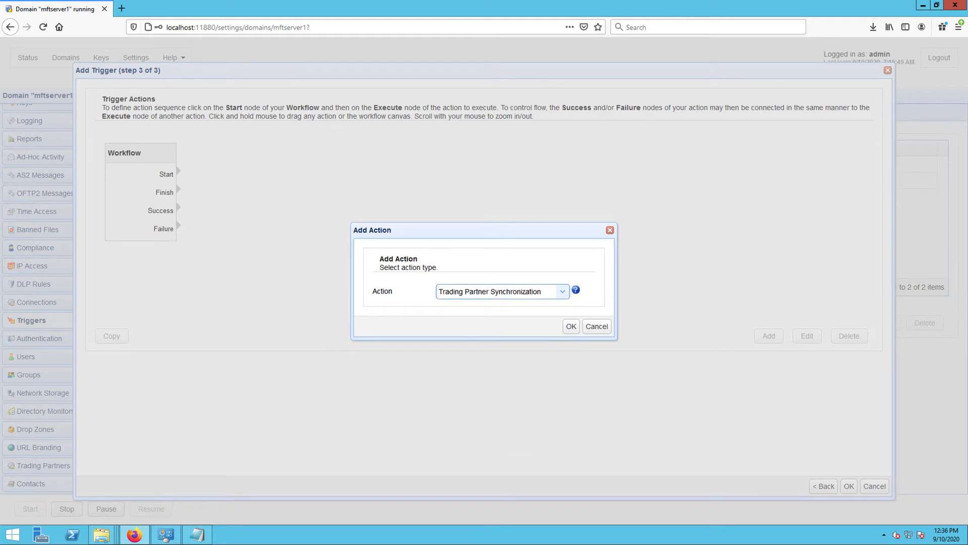
left_click(569, 326)
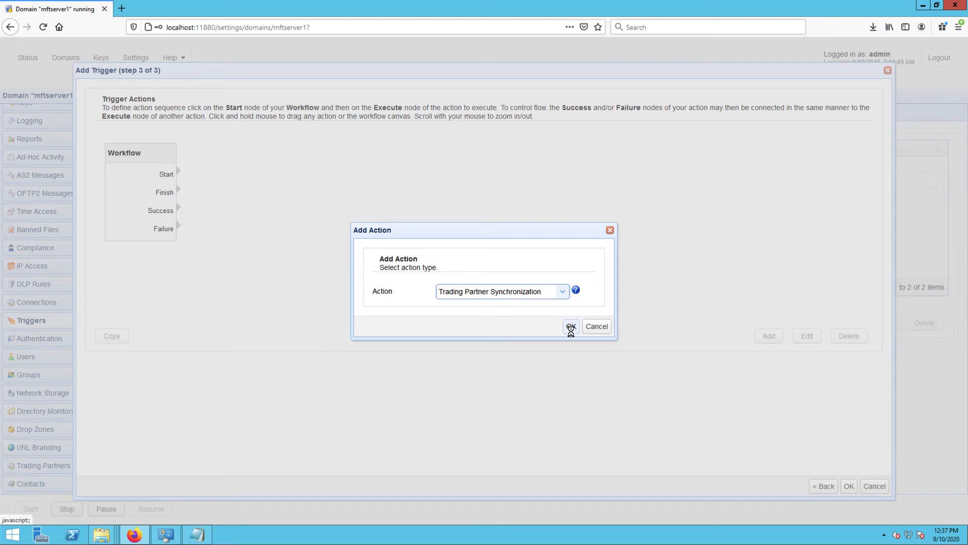
- Set PartnerA to tp-ftp and PartnerB to tp-s3 for the synchronization action
left_click(570, 326)
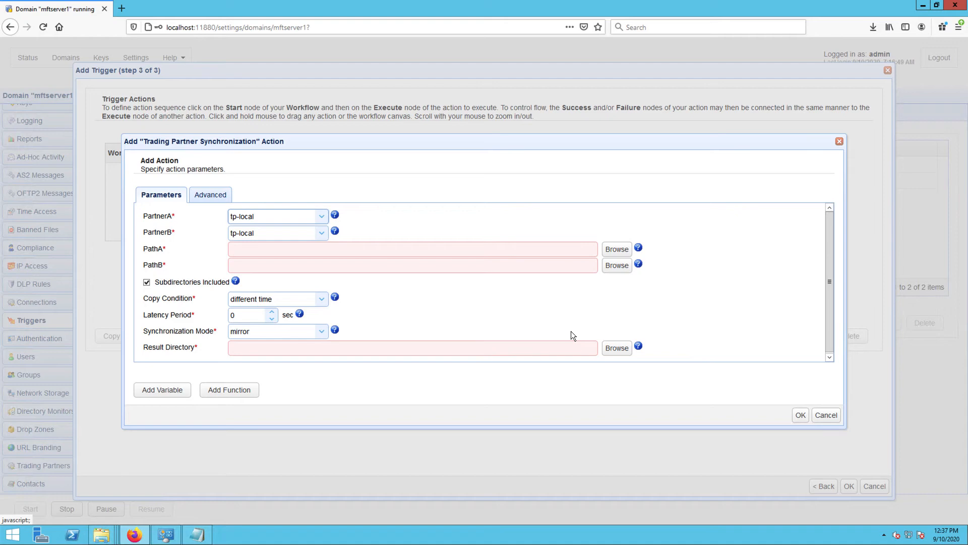
left_click(276, 216)
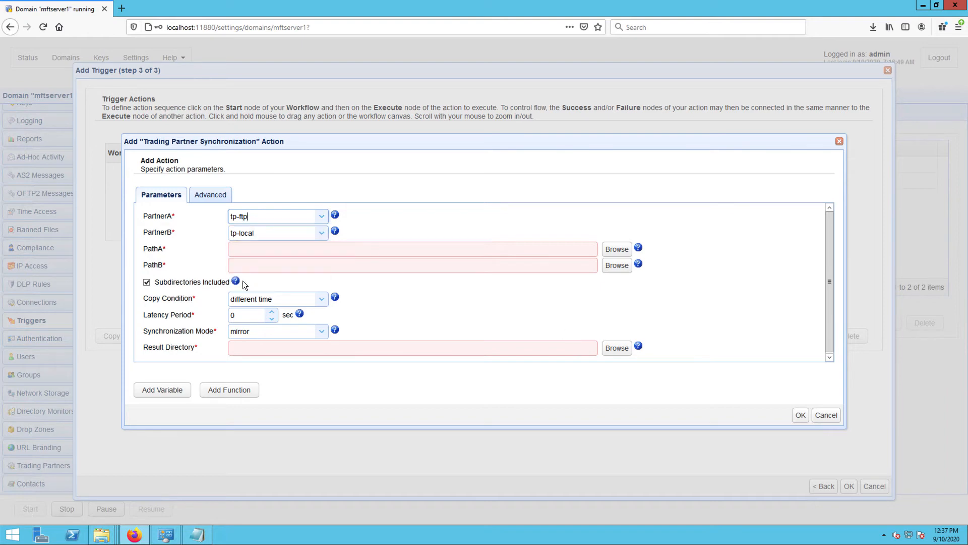
left_click(321, 233)
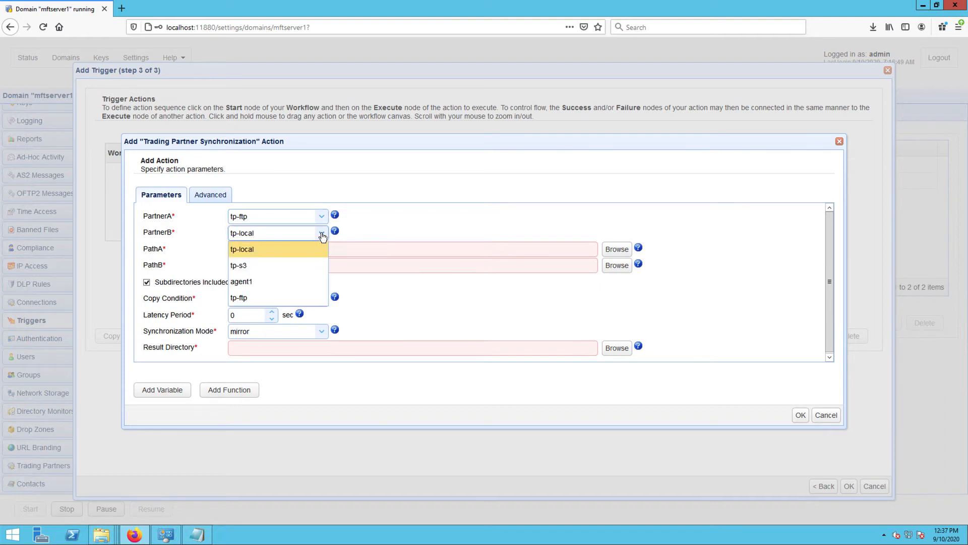
left_click(238, 266)
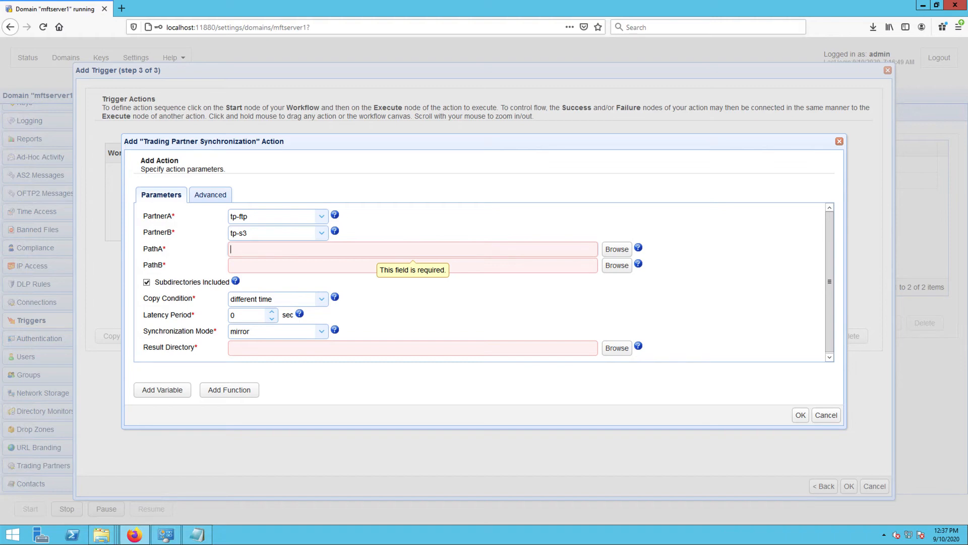
- Enter PathA /forsyncwiths3 and PathB /jscapejohn/folder1
type("/forsync")
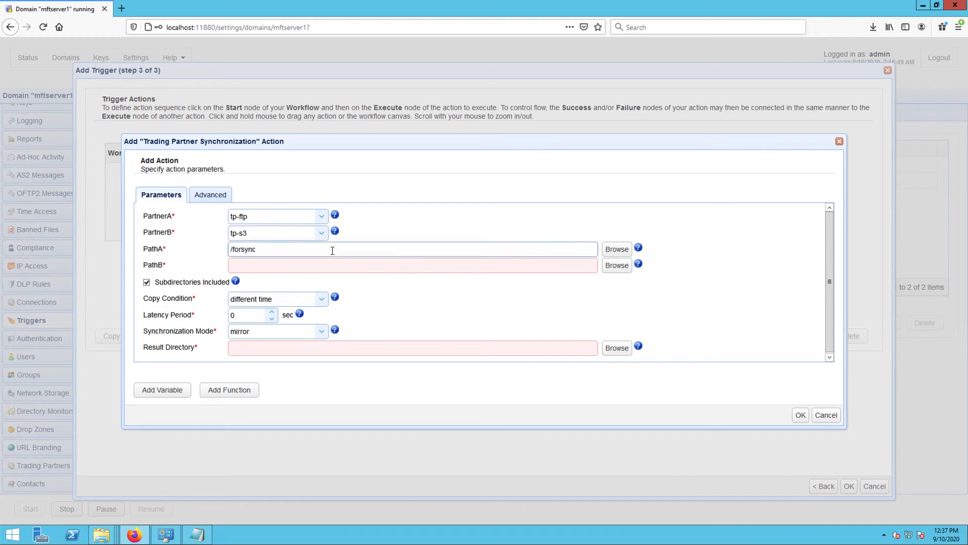
type("withs3")
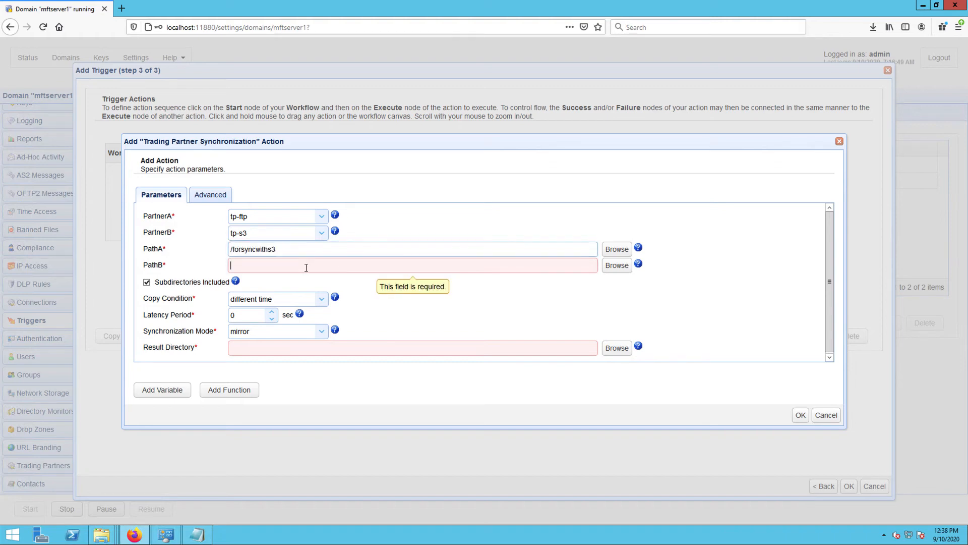
type("/fo")
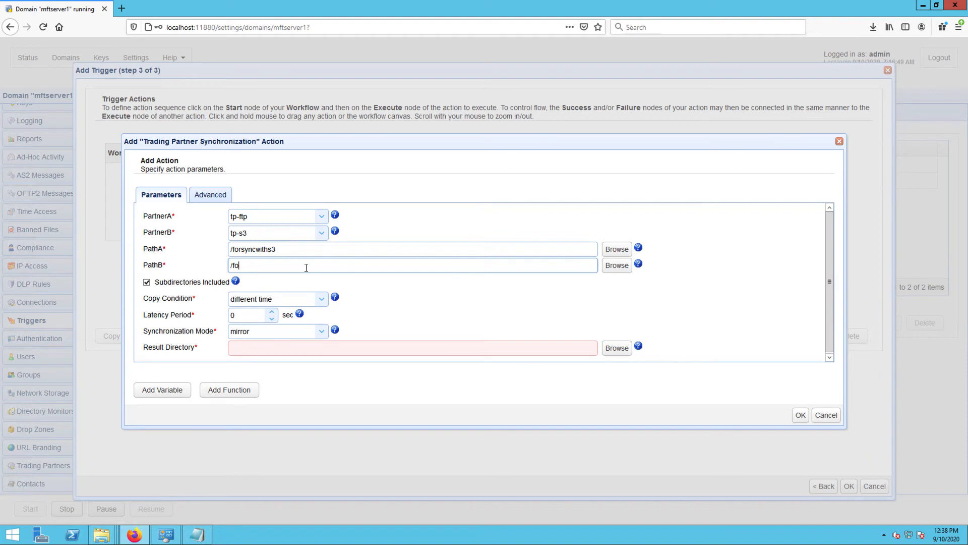
type("jscape")
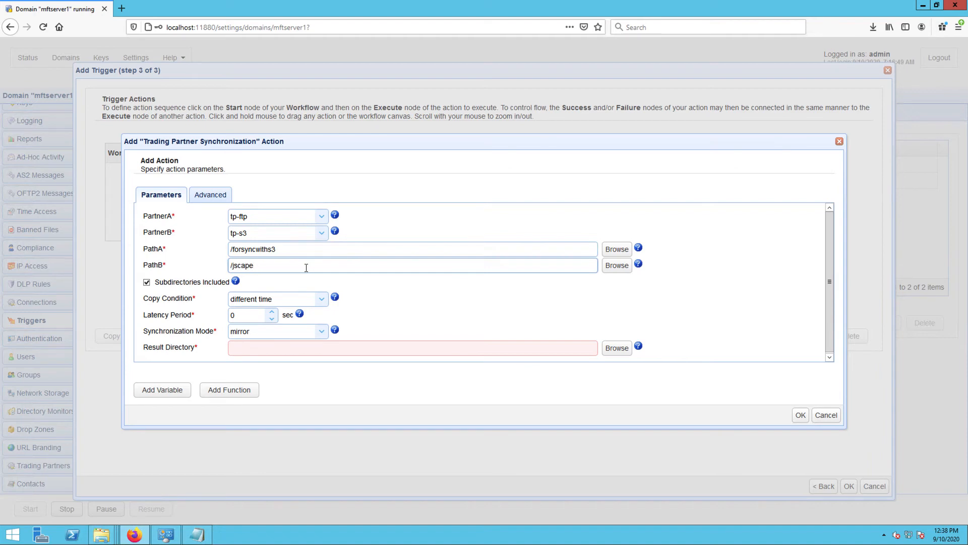
type("john")
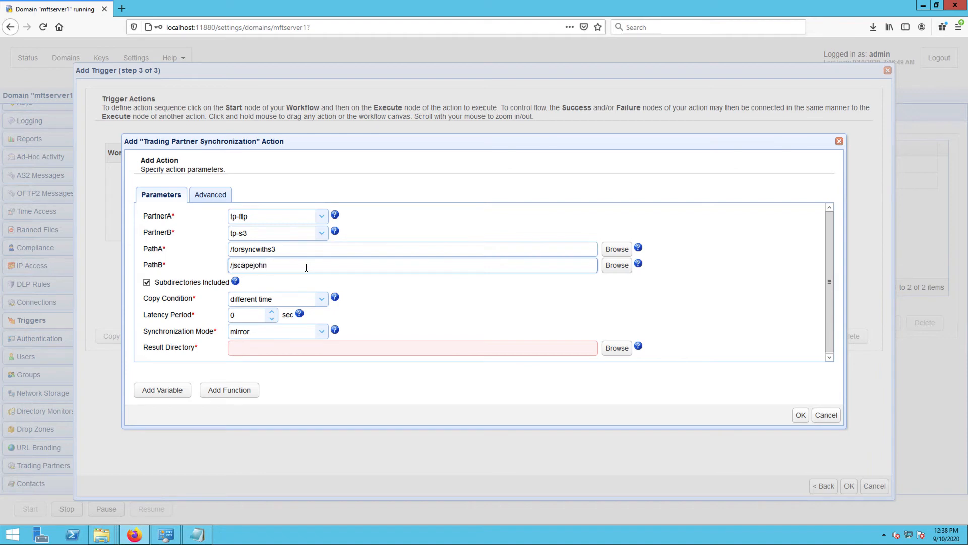
type("/folder1")
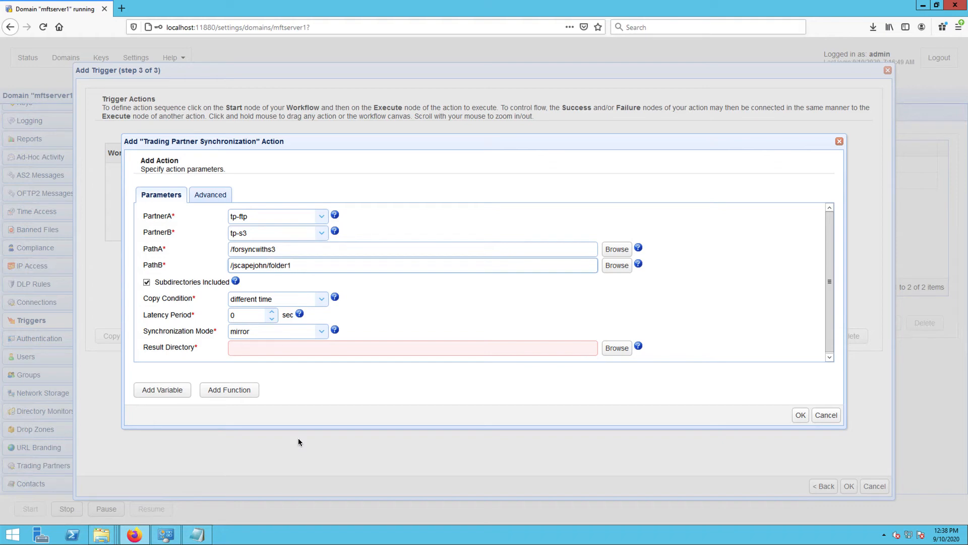
left_click(412, 265)
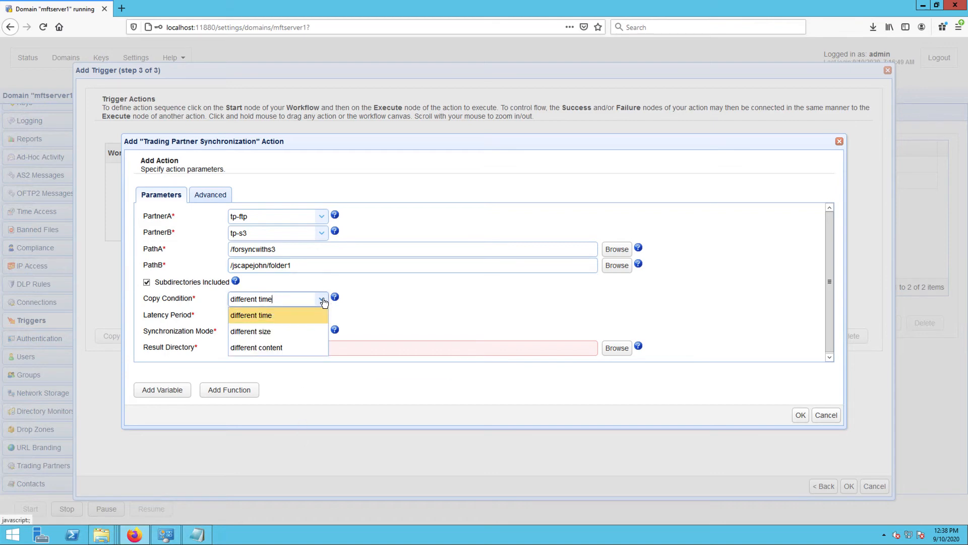
left_click(251, 315)
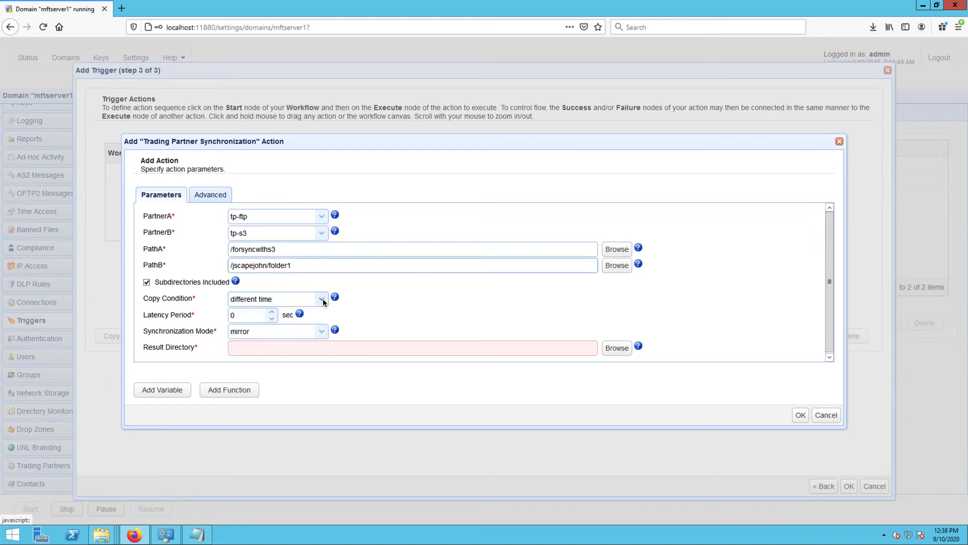
left_click(411, 265)
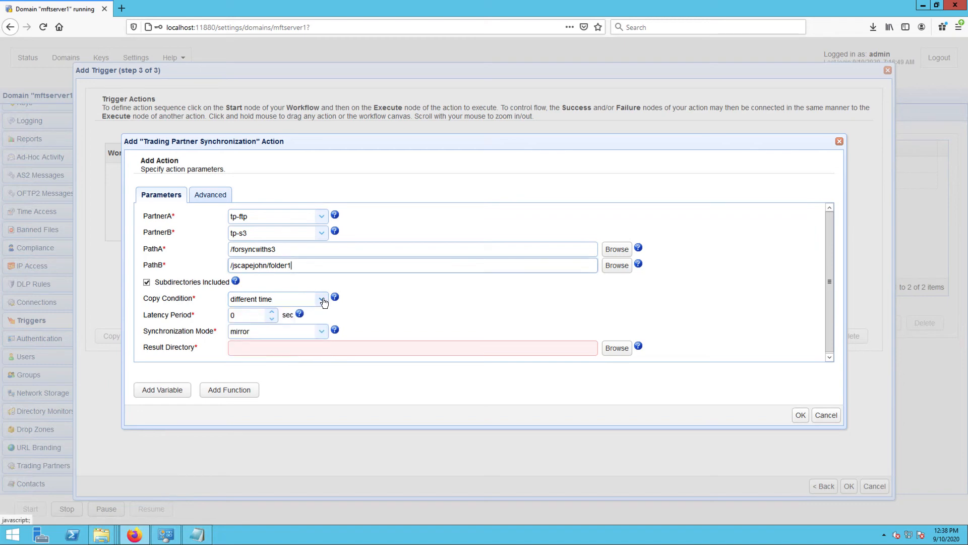
left_click(321, 299)
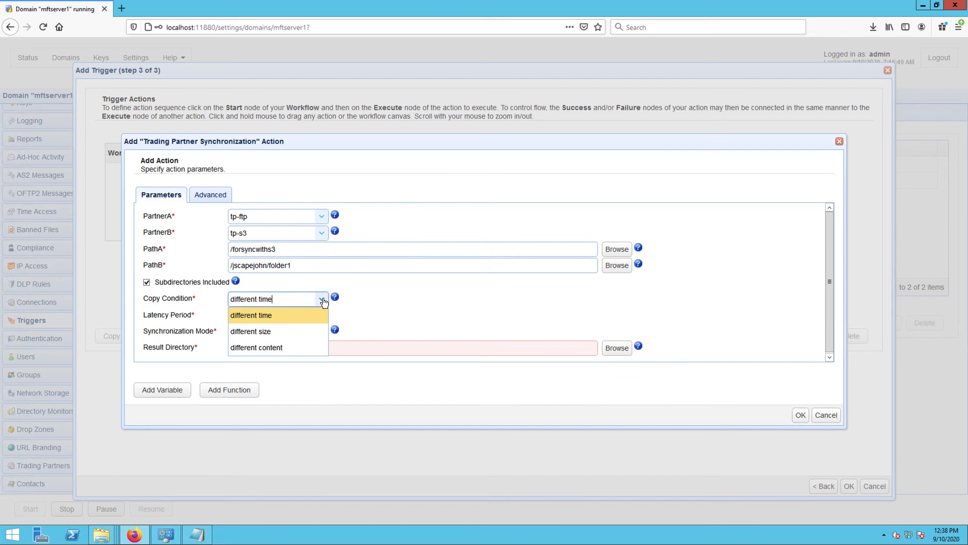
left_click(251, 315)
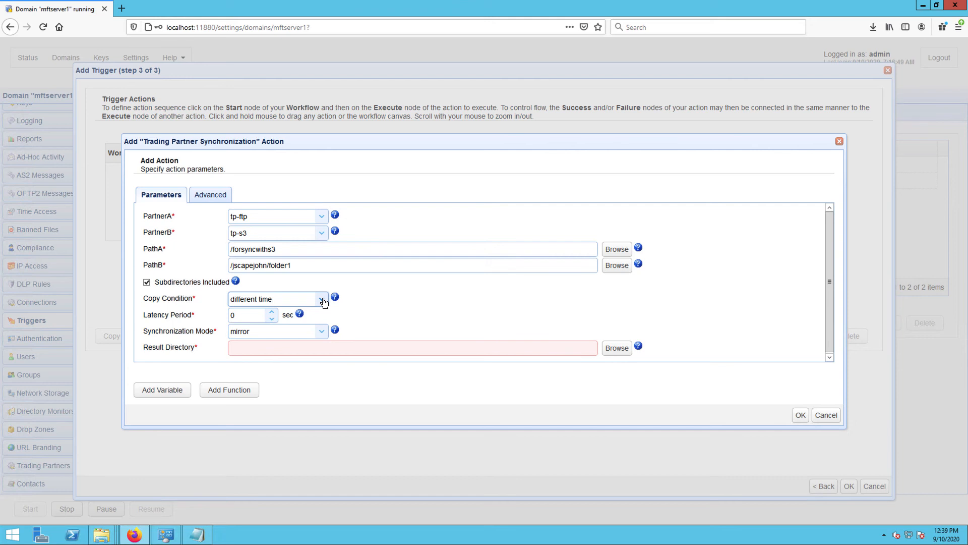
left_click(274, 298)
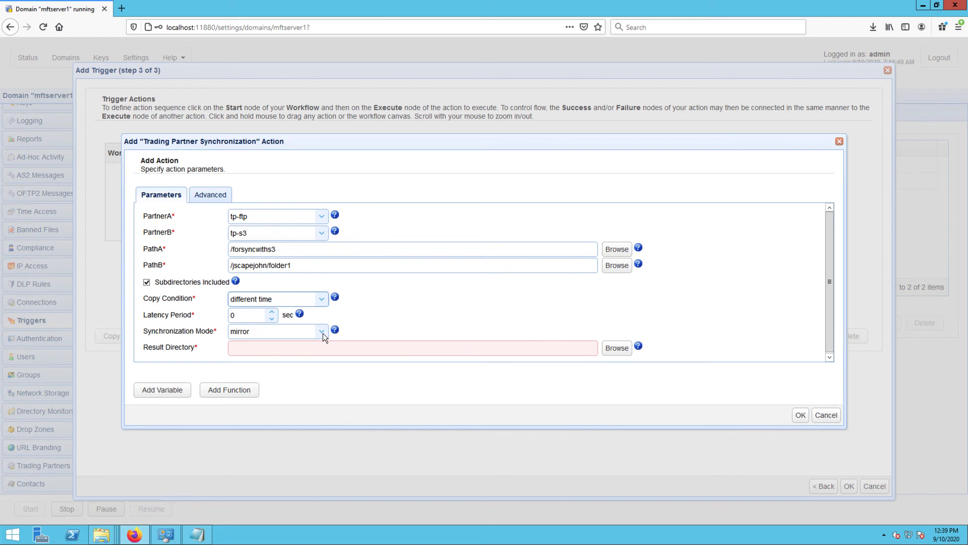
- Change the action's Synchronization Mode from mirror to synchronize
left_click(272, 298)
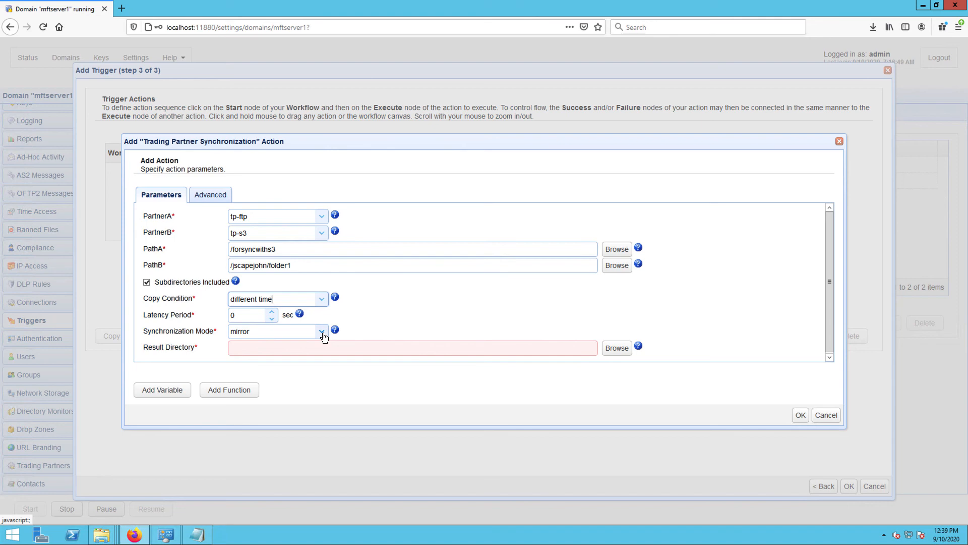
left_click(321, 331)
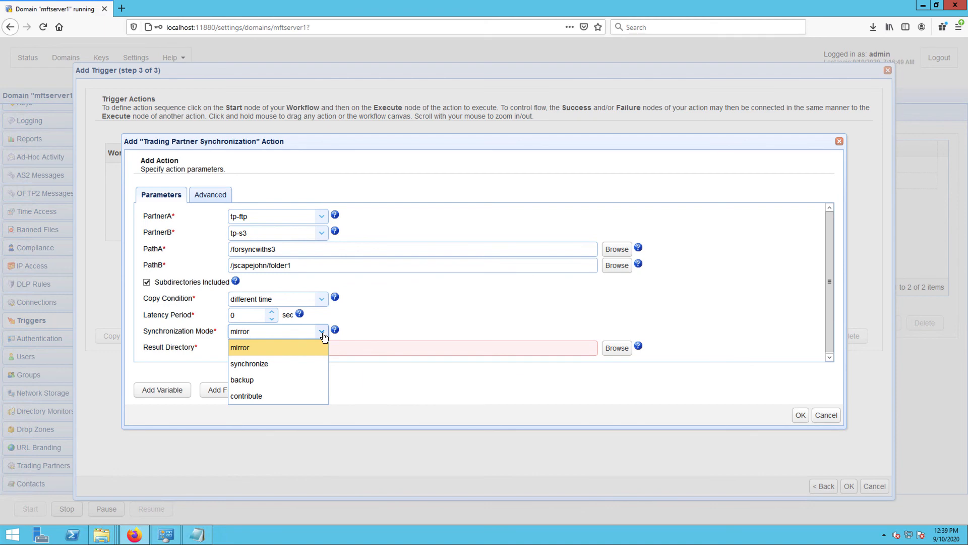
mouse_move(264, 364)
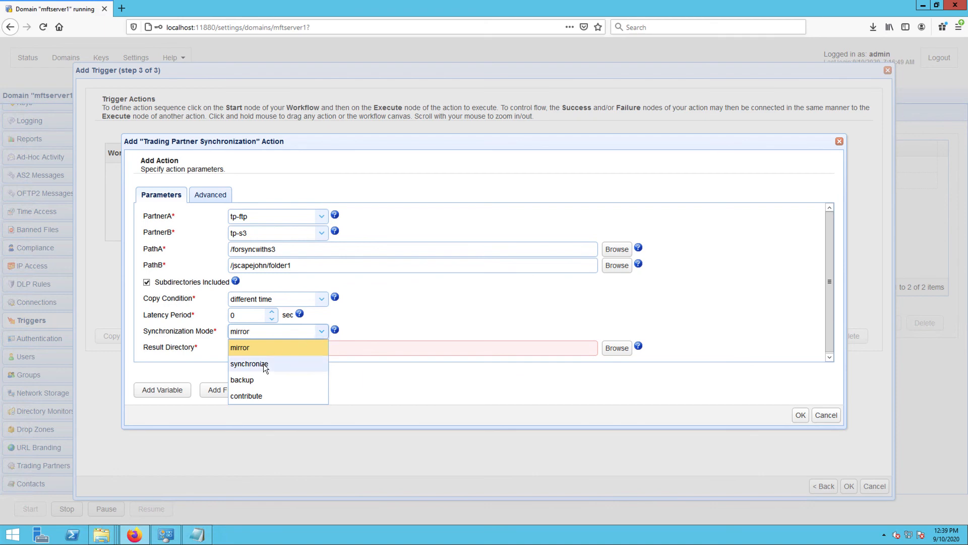
left_click(249, 364)
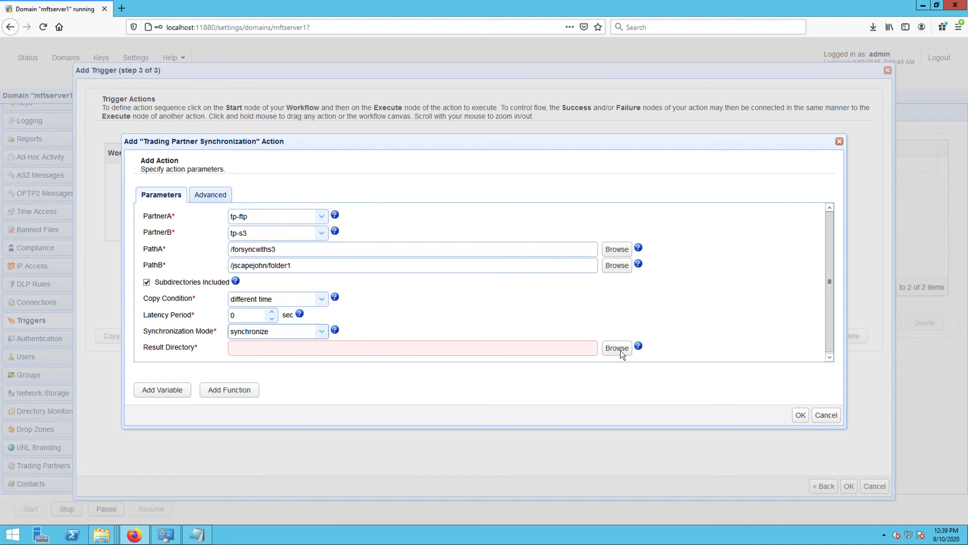
- Set the synchronization action's result directory to C:\syncresults via the folder browser
left_click(615, 347)
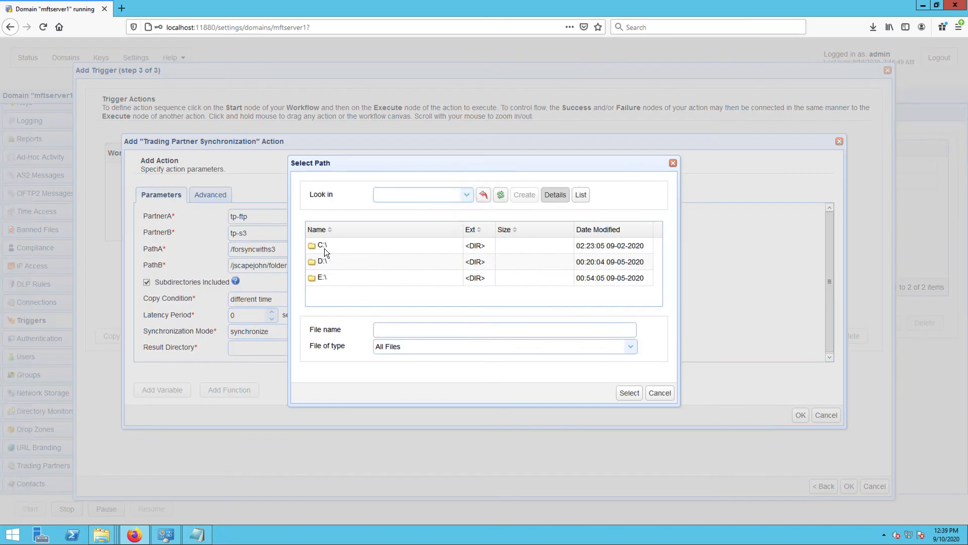
double_click(322, 245)
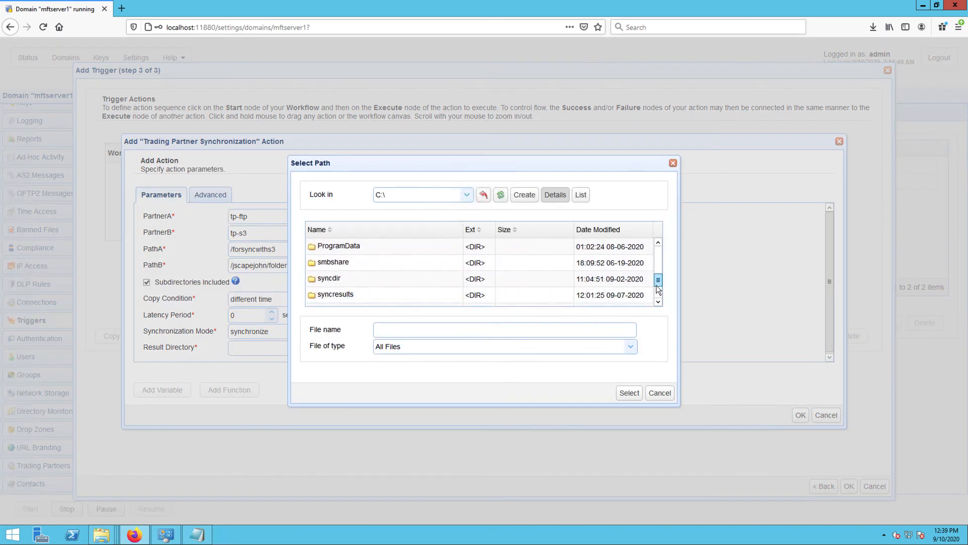
left_click(628, 393)
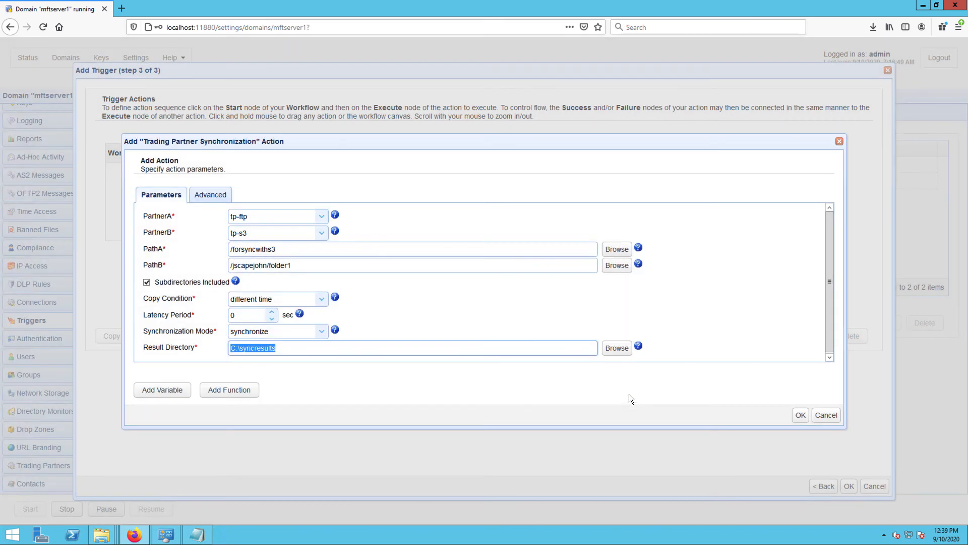
left_click(800, 414)
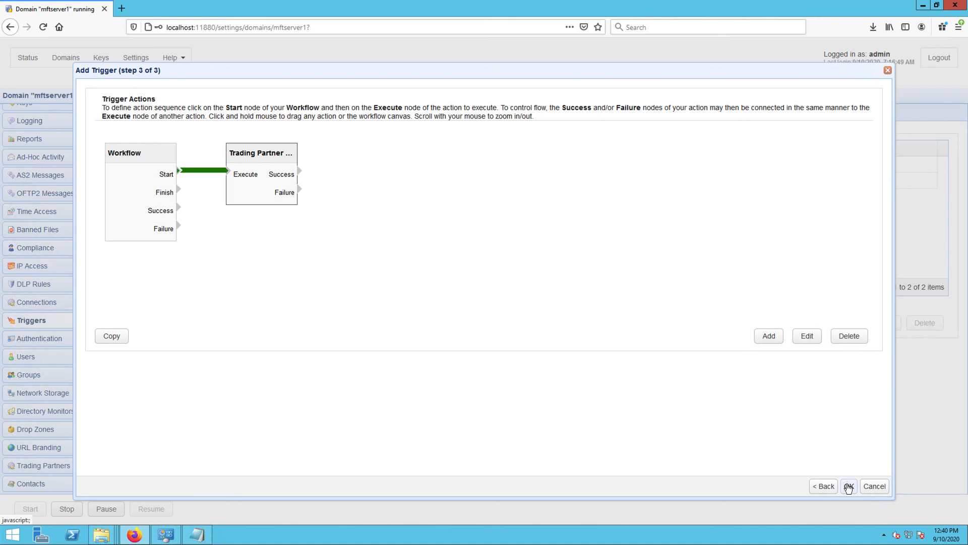
- Confirm the action and save the trigger 'sync remote FTP to S3' as enabled
left_click(848, 486)
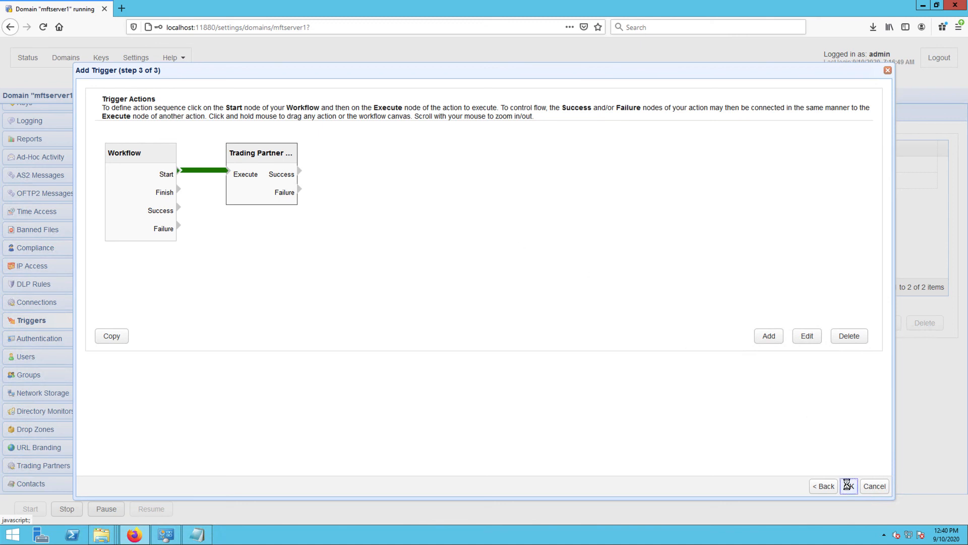
left_click(848, 486)
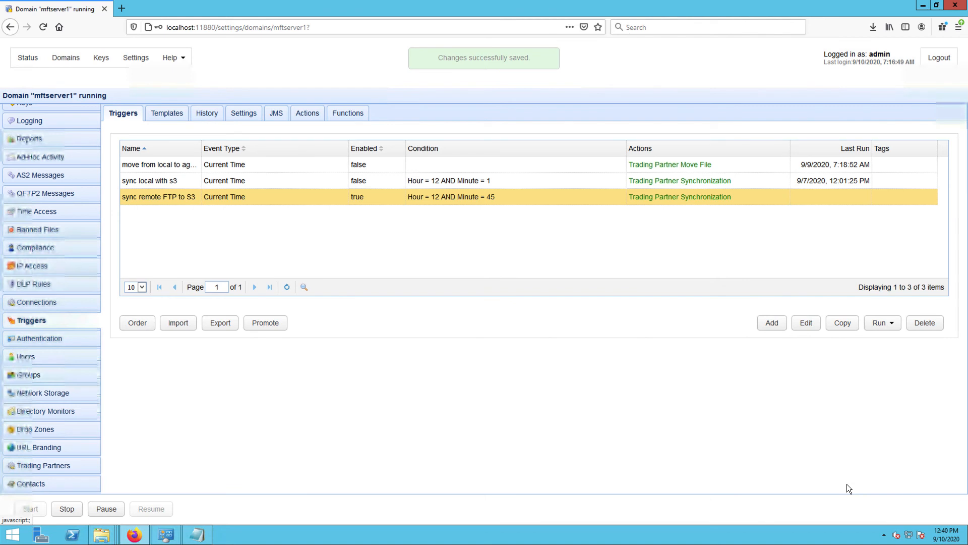